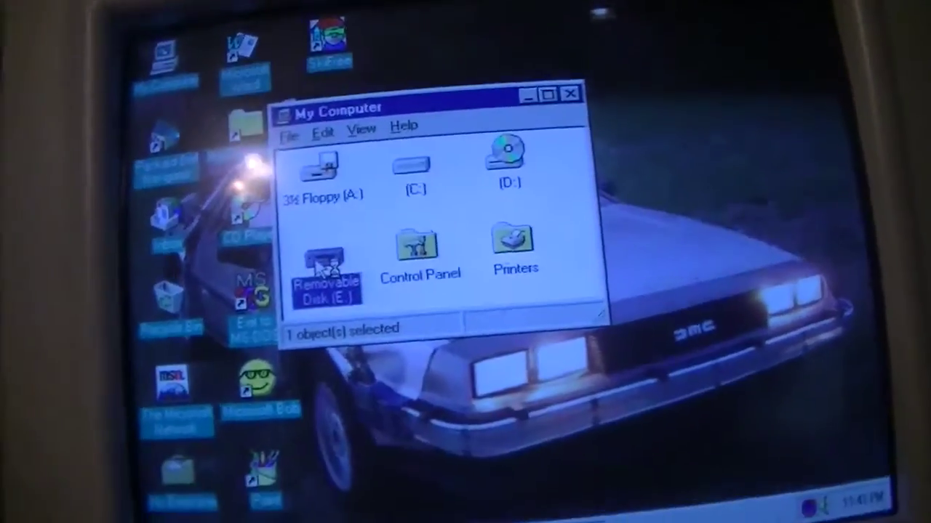
# Step: Bring up Program Manager's Help choices with the About Program Manager entry
pyautogui.doubleClick(324, 269)
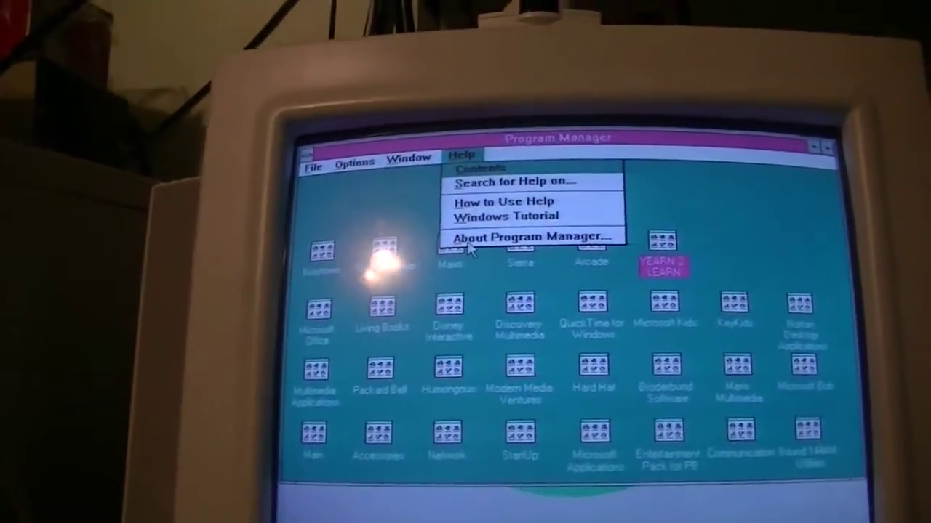
# Step: View About Program Manager (Windows for Workgroups 3.11, 24,443 KB free, 73% resources) and dismiss it with OK
pyautogui.click(531, 239)
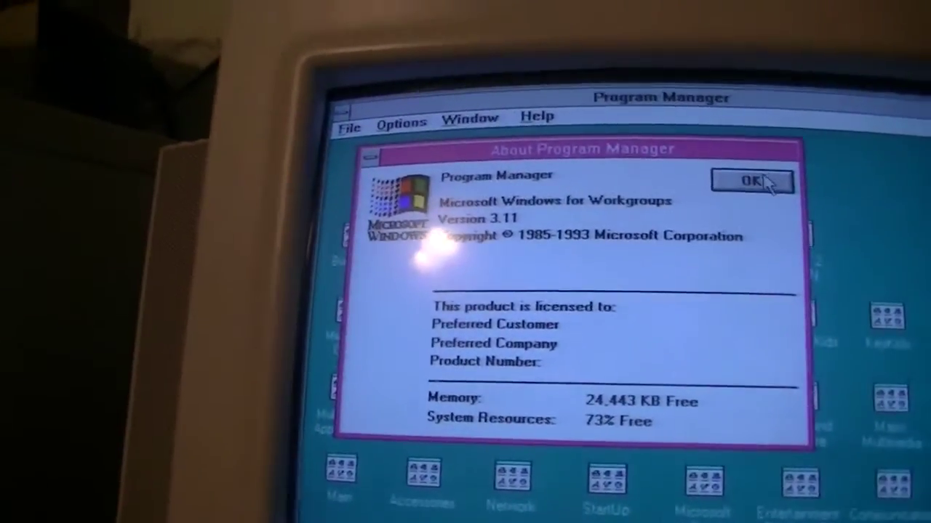
pyautogui.click(752, 180)
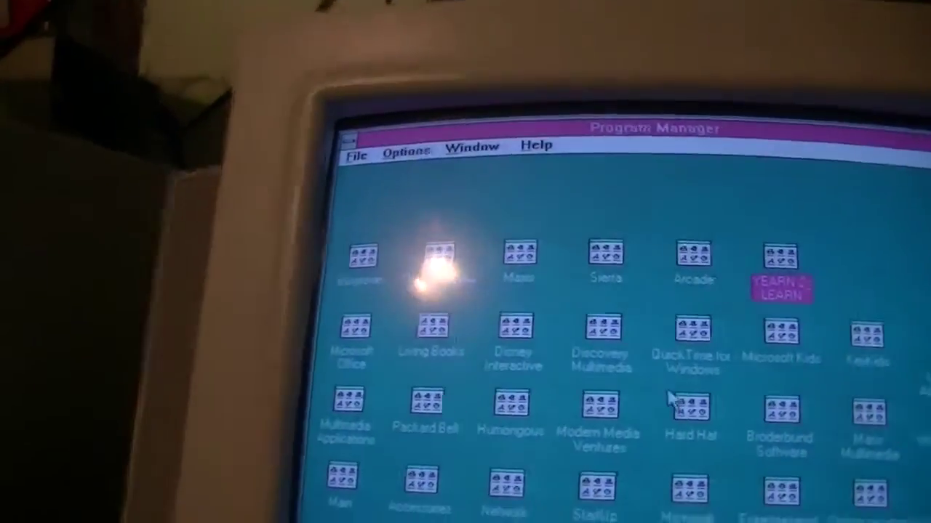